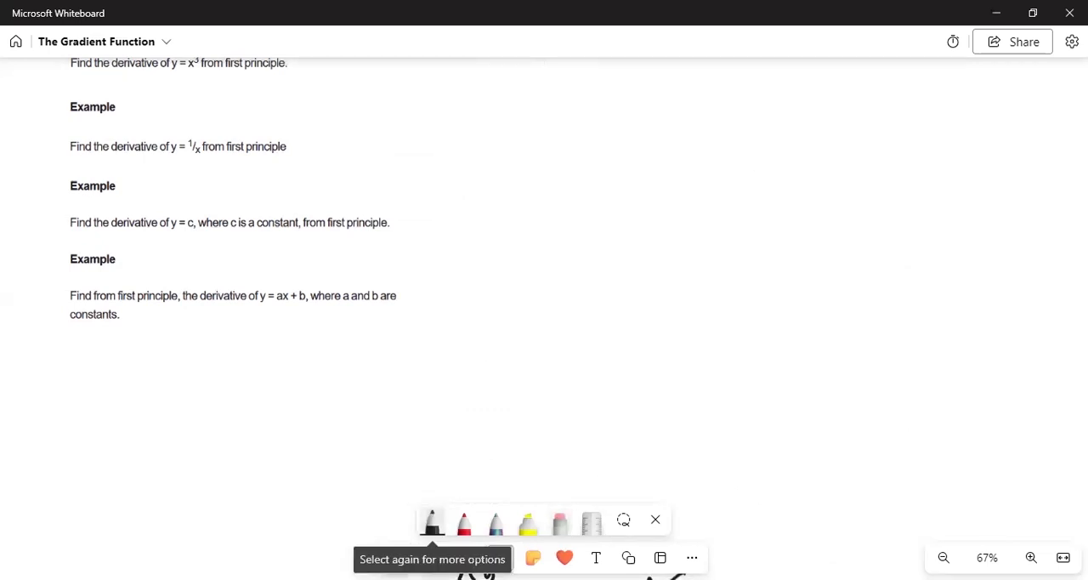
Step: Write the equation y = c with the black pen beside the constant example
drag(513, 127, 538, 105)
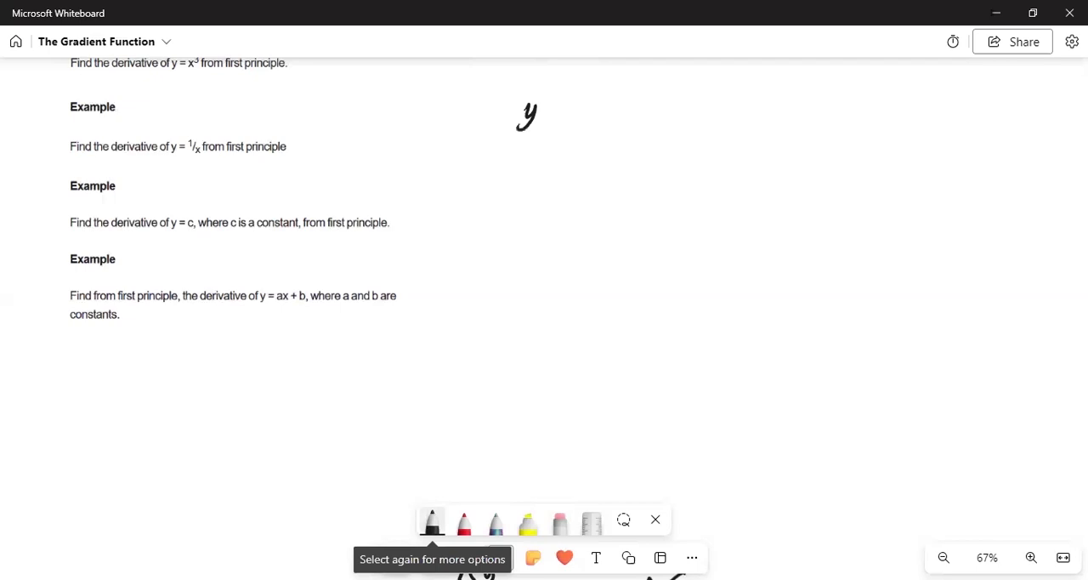
drag(552, 116, 612, 115)
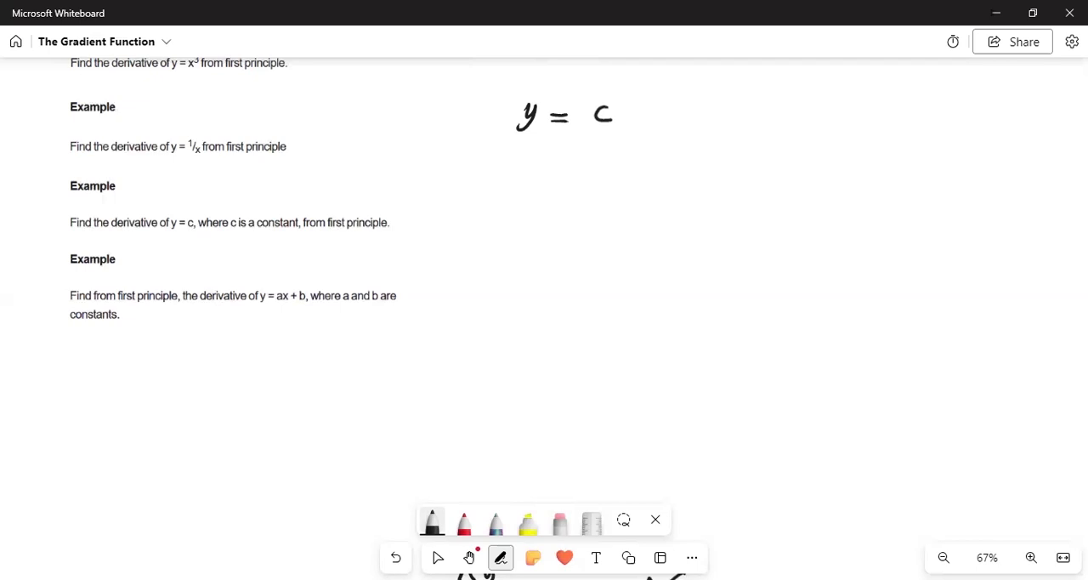
Step: Write the second line y + Δy = c directly under y = c
drag(511, 151, 516, 164)
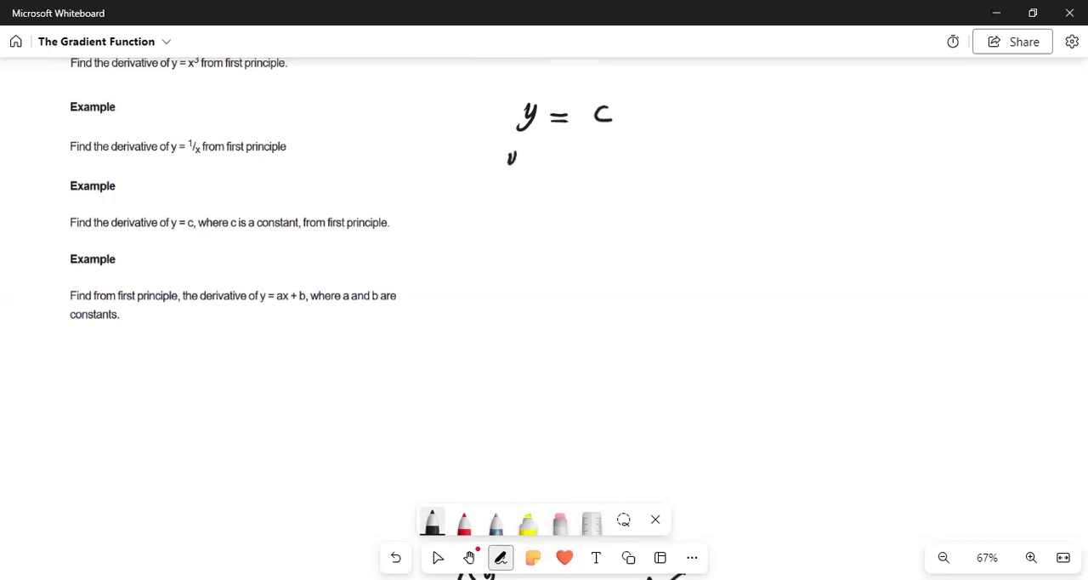
drag(510, 161, 553, 161)
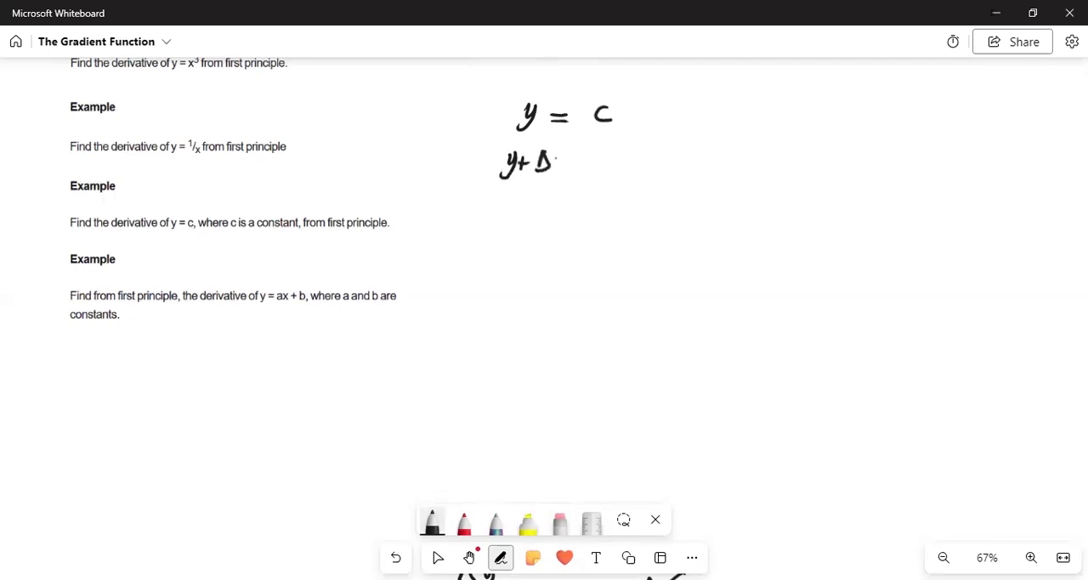
drag(562, 162, 647, 161)
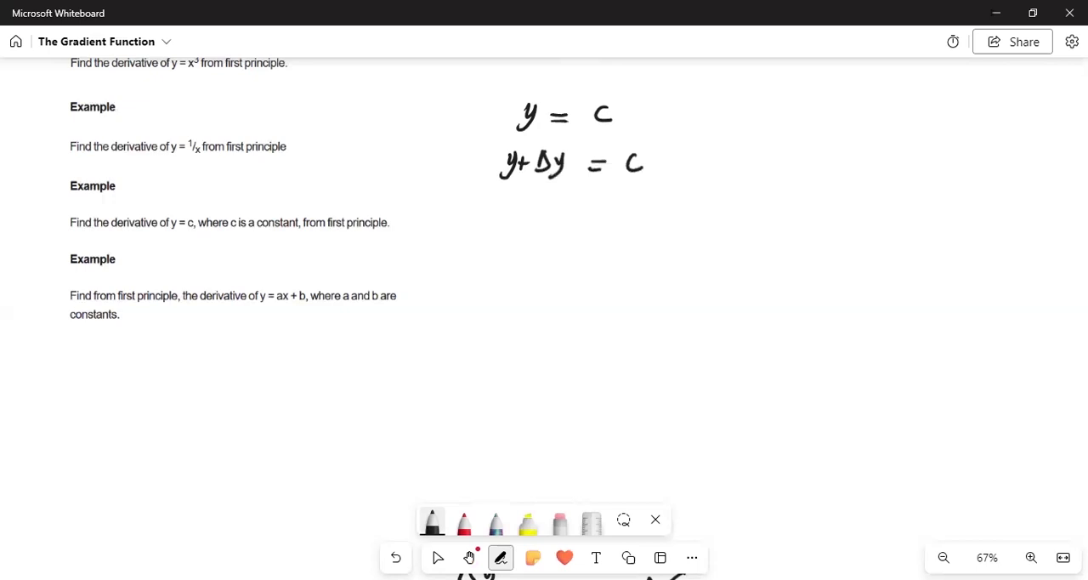
Step: Begin the third line with Δy = leading into c − c
drag(510, 191, 507, 213)
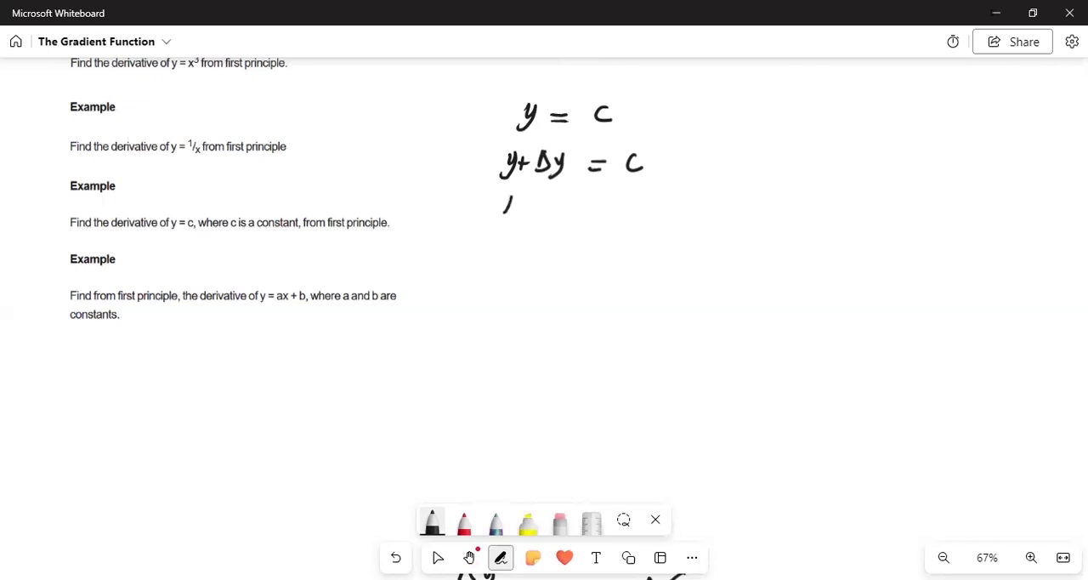
drag(502, 217, 564, 211)
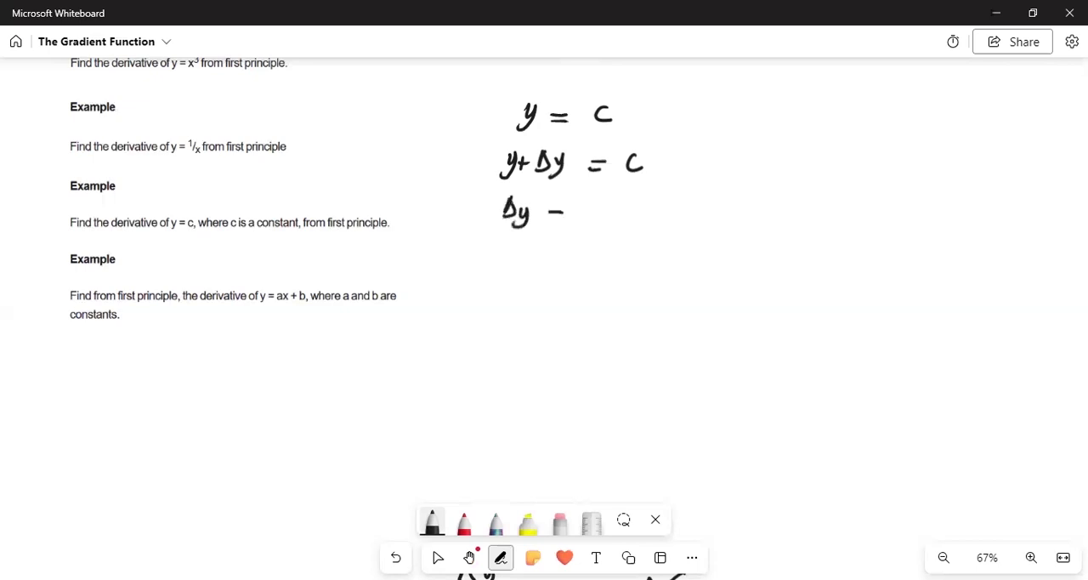
drag(553, 213, 612, 213)
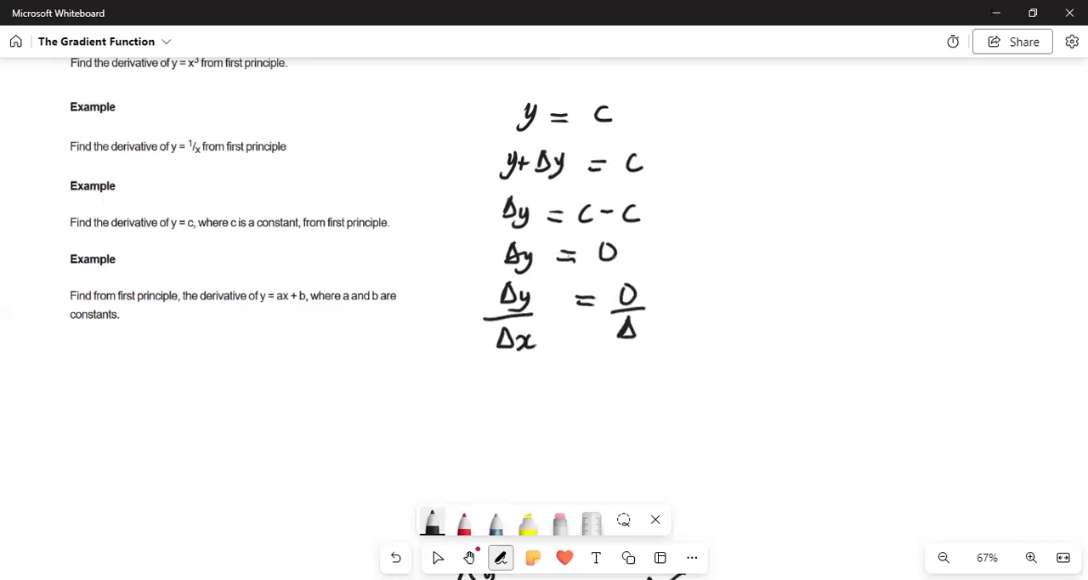
Step: Complete Δy/Δx = 0/Δx and write the conclusion Δy/Δx = 0
drag(615, 328, 663, 337)
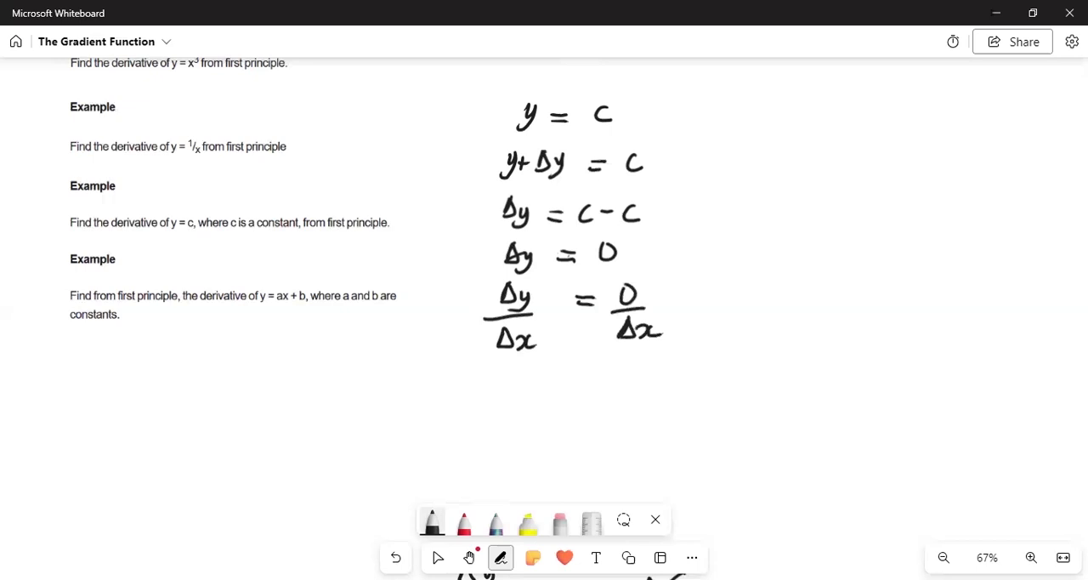
drag(491, 387, 524, 408)
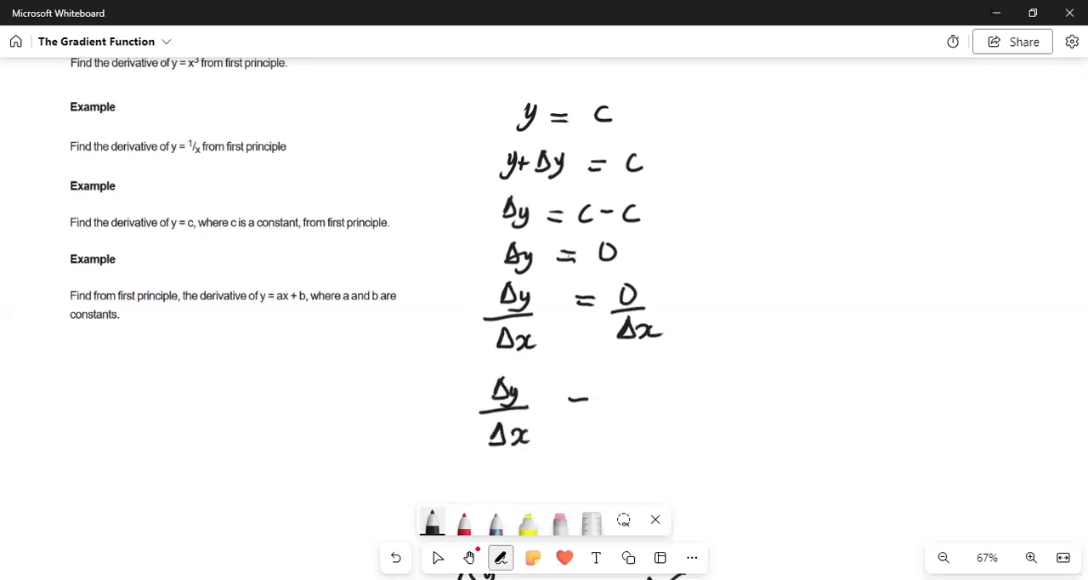
scroll(down, 3)
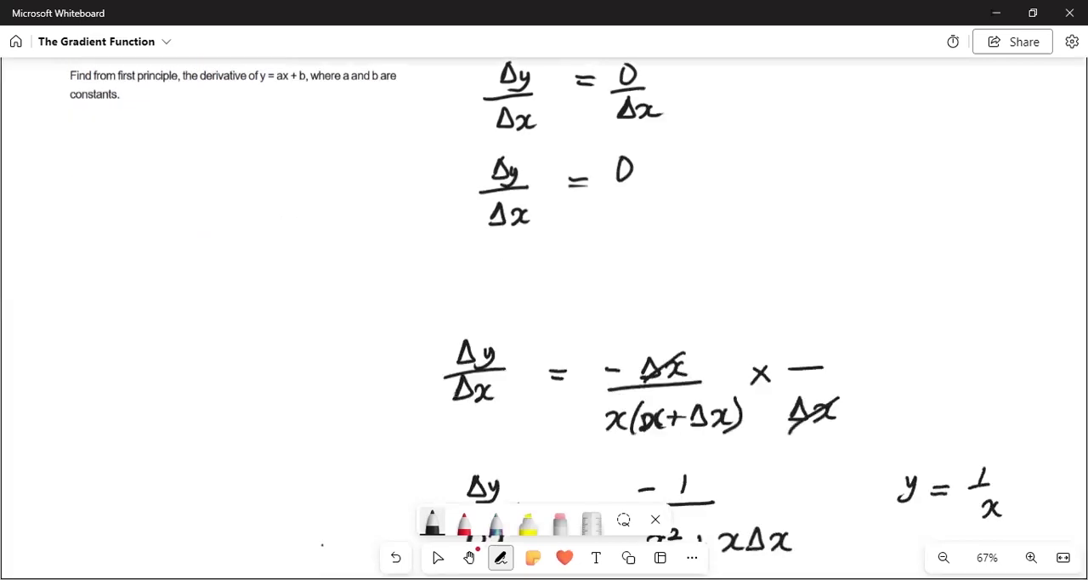